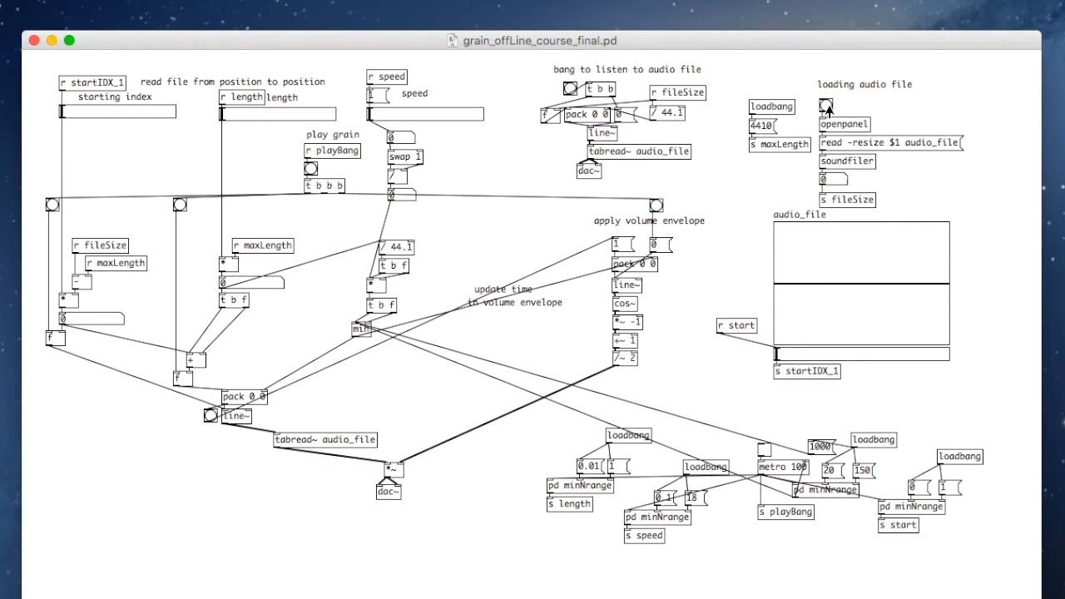
{"action": "mouse_move", "coordinate": [811, 256]}
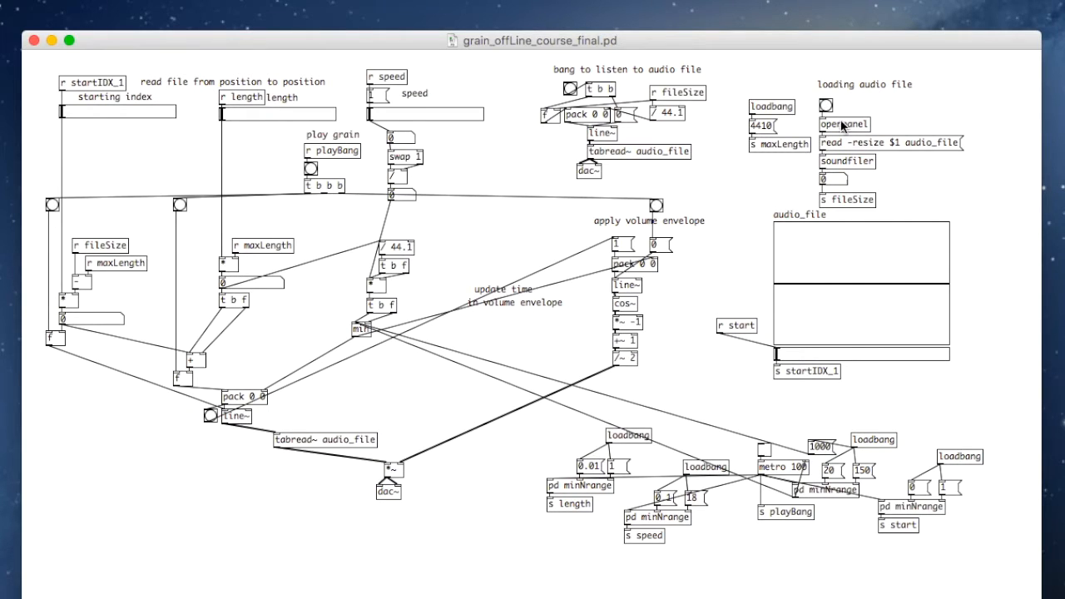
- Trigger the openpanel bang to pick a sound file and load it into audio_file
{"action": "left_click", "coordinate": [844, 124]}
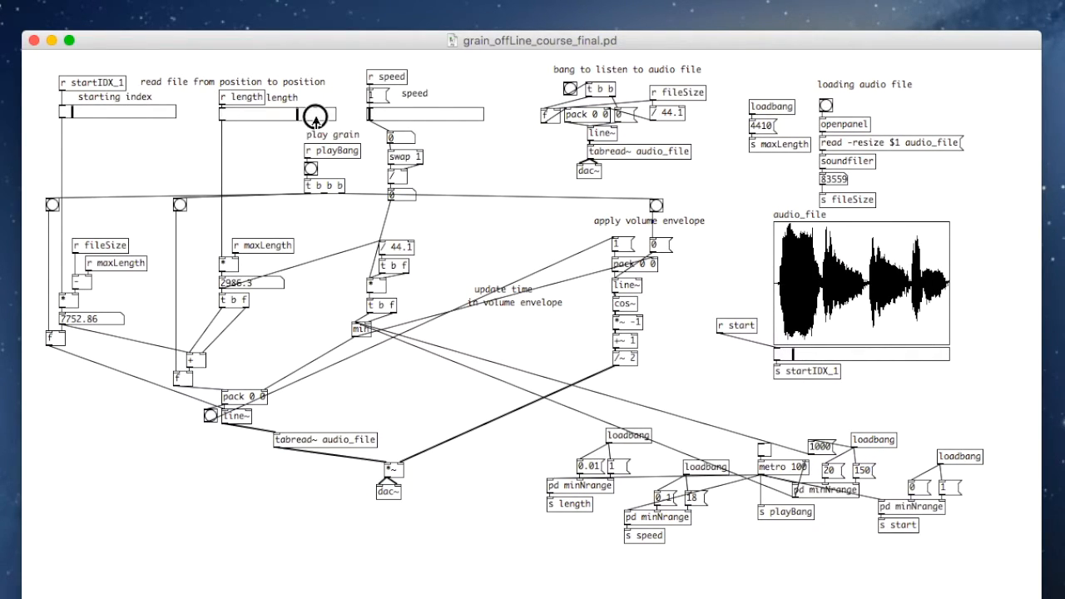
- Switch on the metro toggle so random start, length and speed trigger grains
{"action": "left_click", "coordinate": [315, 115]}
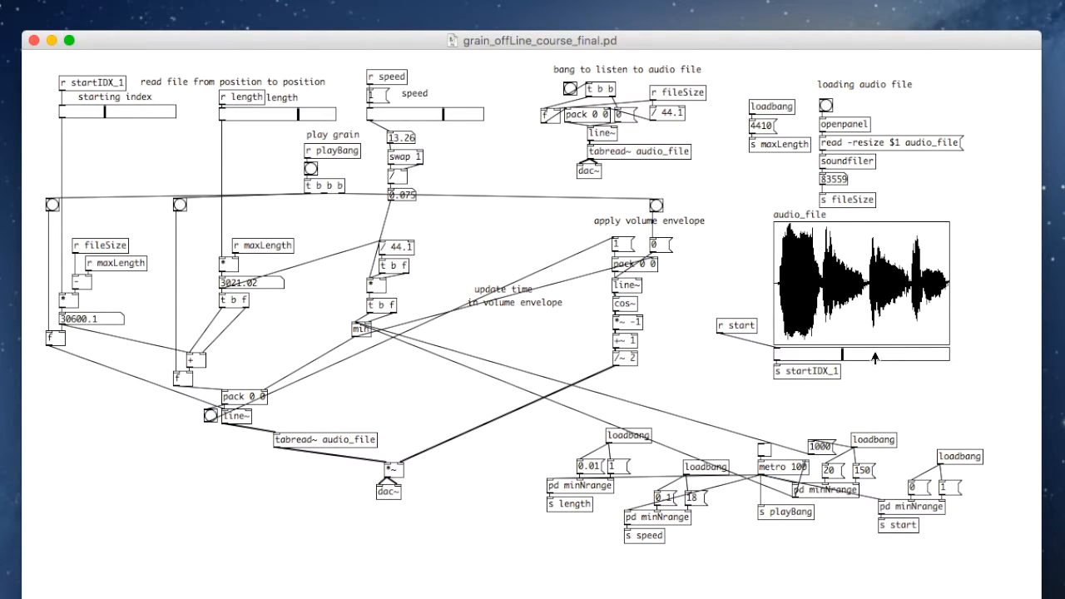
{"action": "mouse_move", "coordinate": [549, 420]}
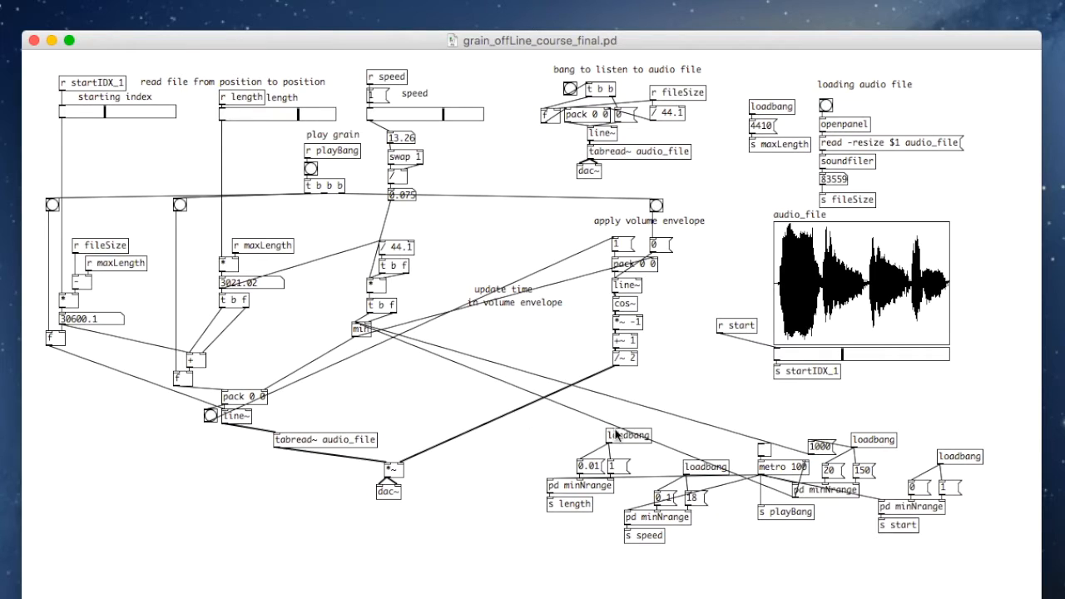
{"action": "mouse_move", "coordinate": [190, 97]}
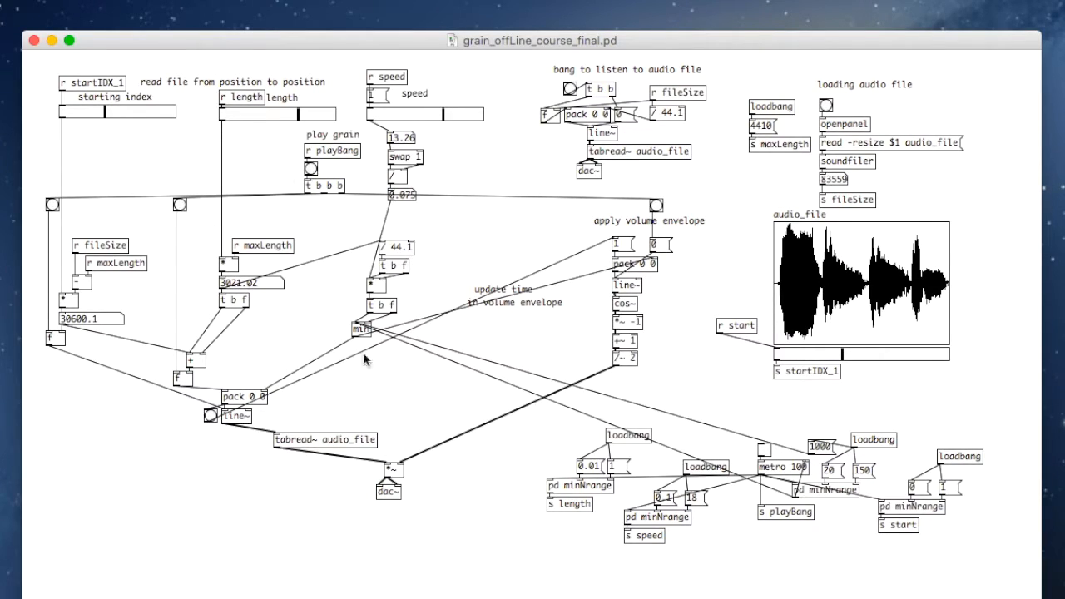
{"action": "mouse_move", "coordinate": [427, 259]}
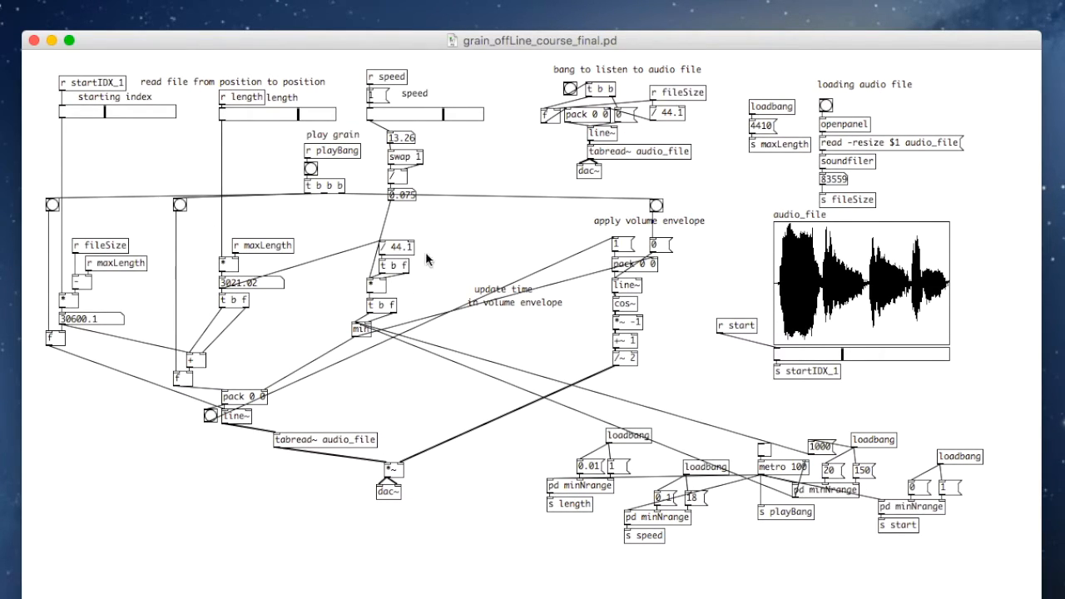
{"action": "mouse_move", "coordinate": [391, 96]}
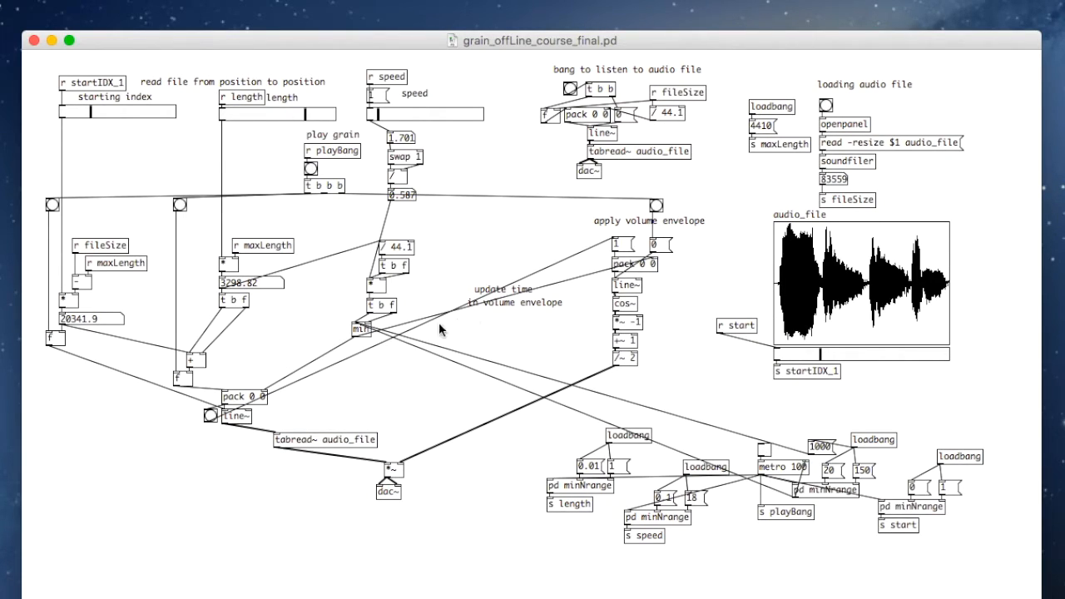
{"action": "mouse_move", "coordinate": [412, 342]}
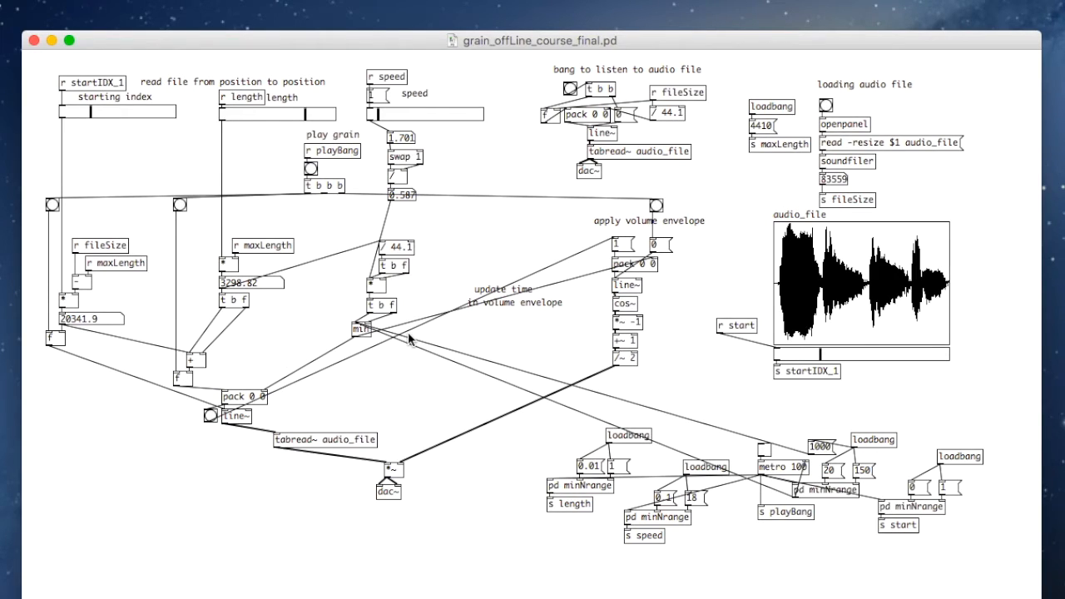
{"action": "mouse_move", "coordinate": [399, 342]}
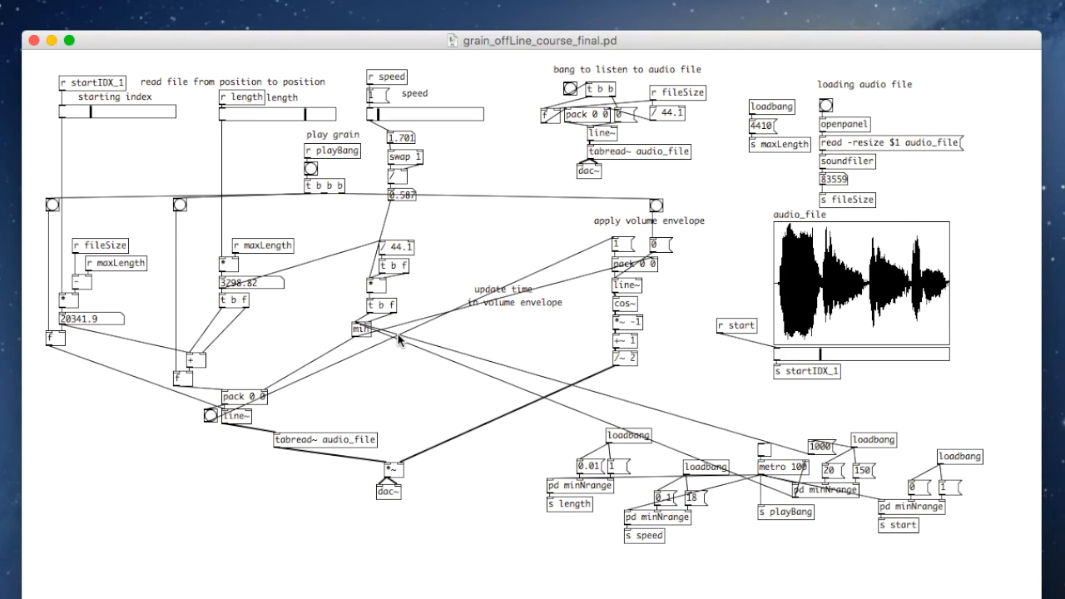
{"action": "mouse_move", "coordinate": [400, 340]}
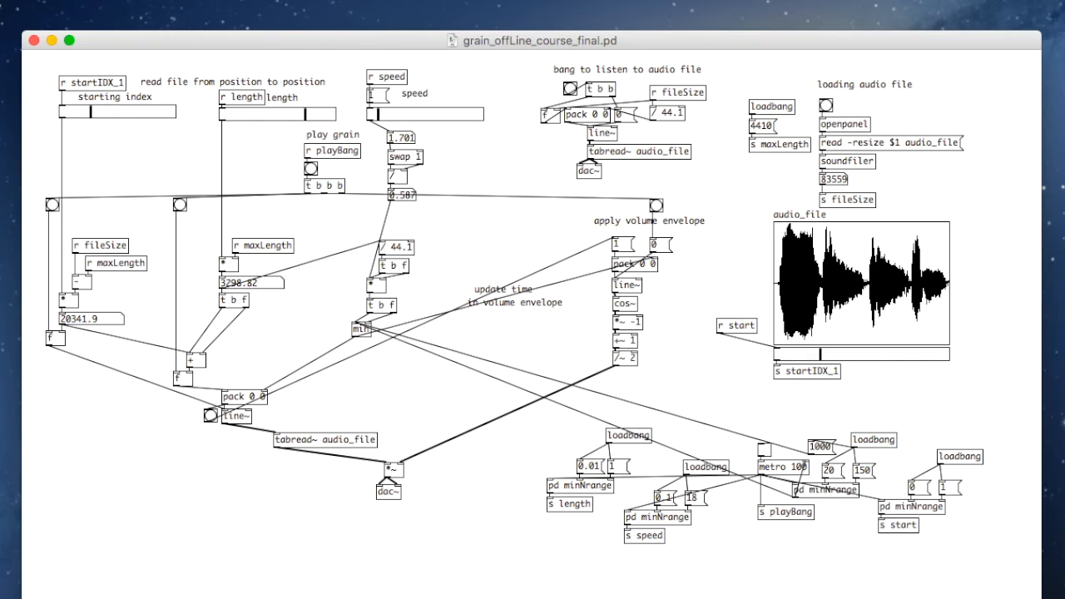